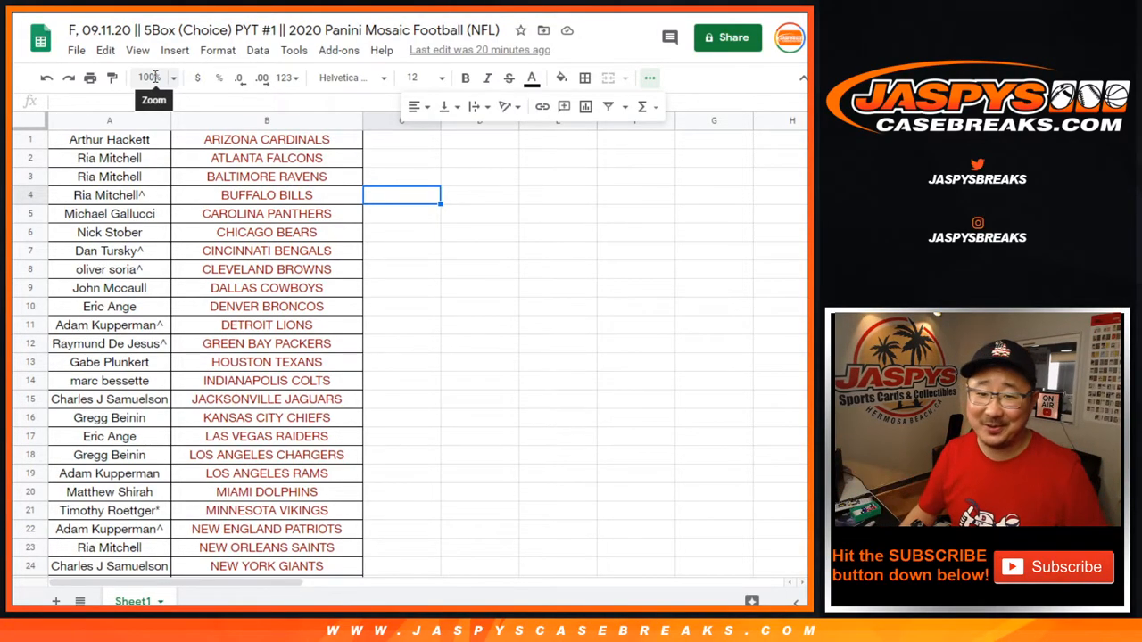
pyautogui.moveTo(285, 123)
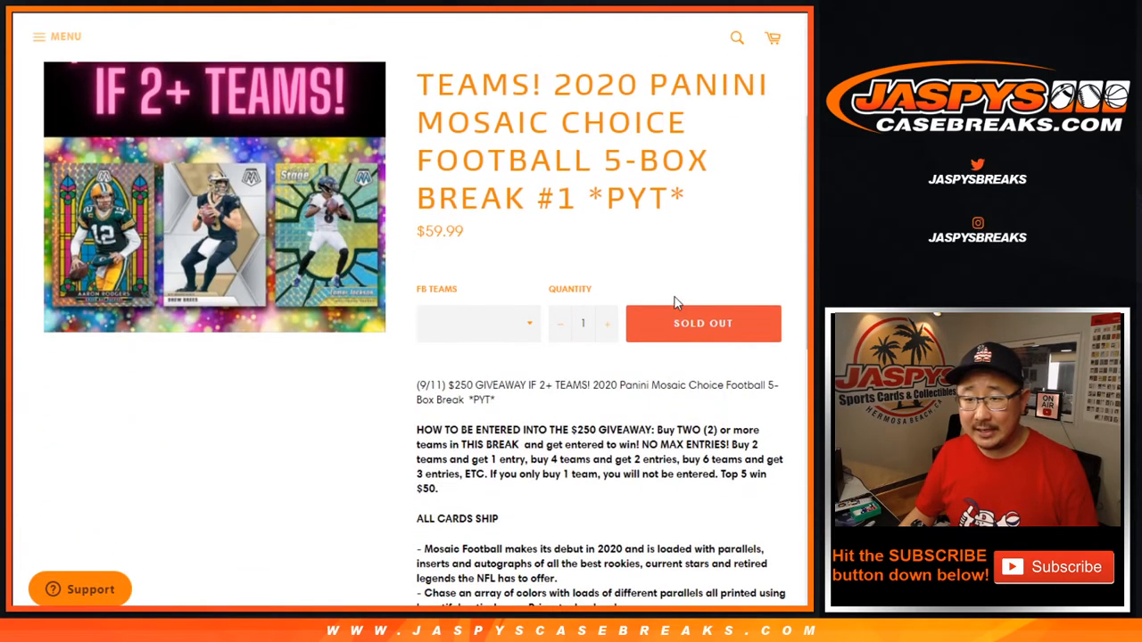
# - Sort the buyer list A→Z by column A and select the first empty cell in column D
pyautogui.scroll(-3)
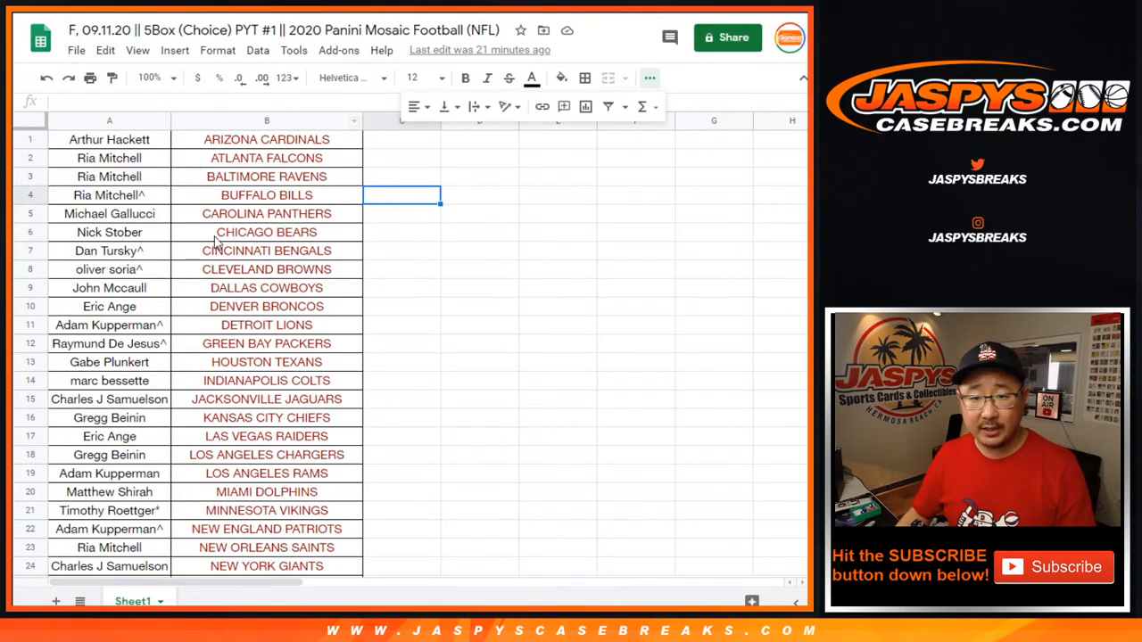
pyautogui.moveTo(125, 161)
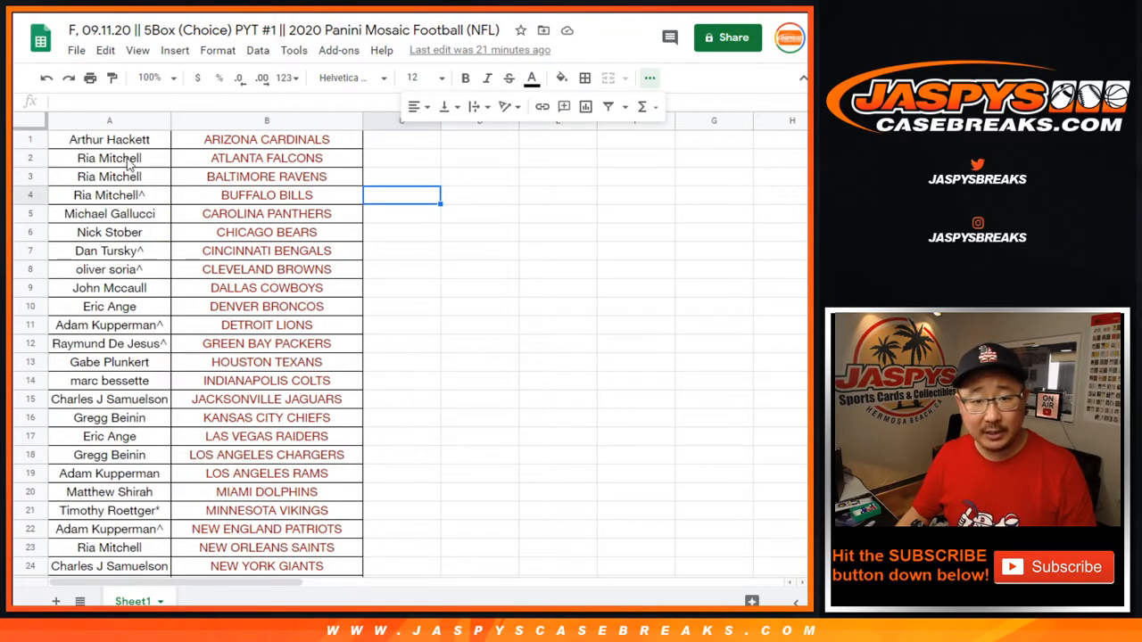
pyautogui.click(257, 50)
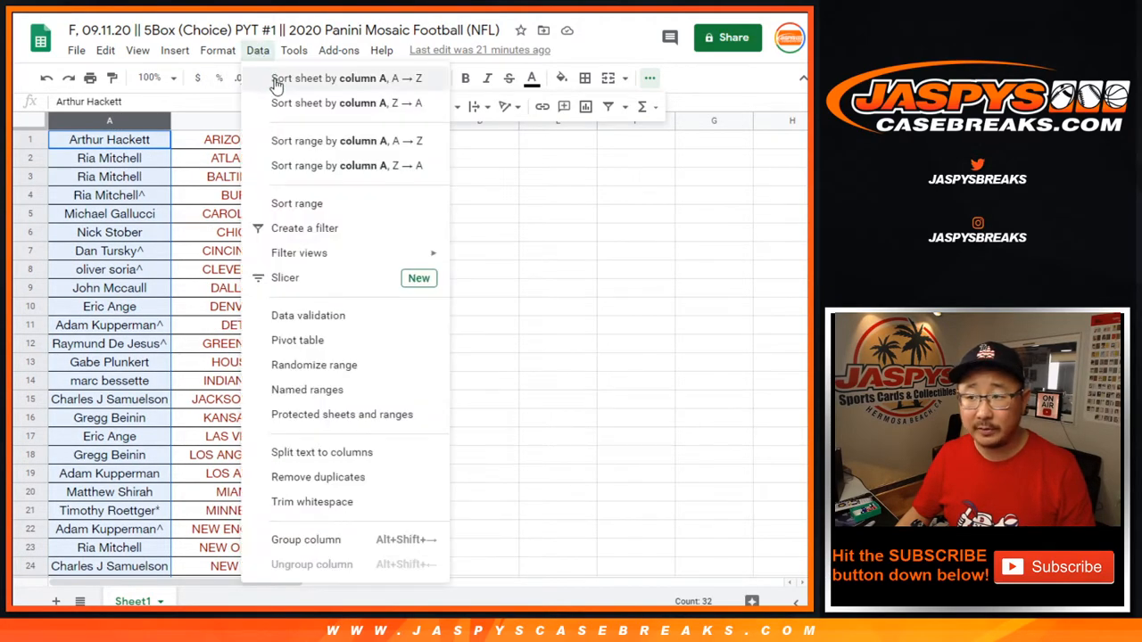
pyautogui.click(346, 78)
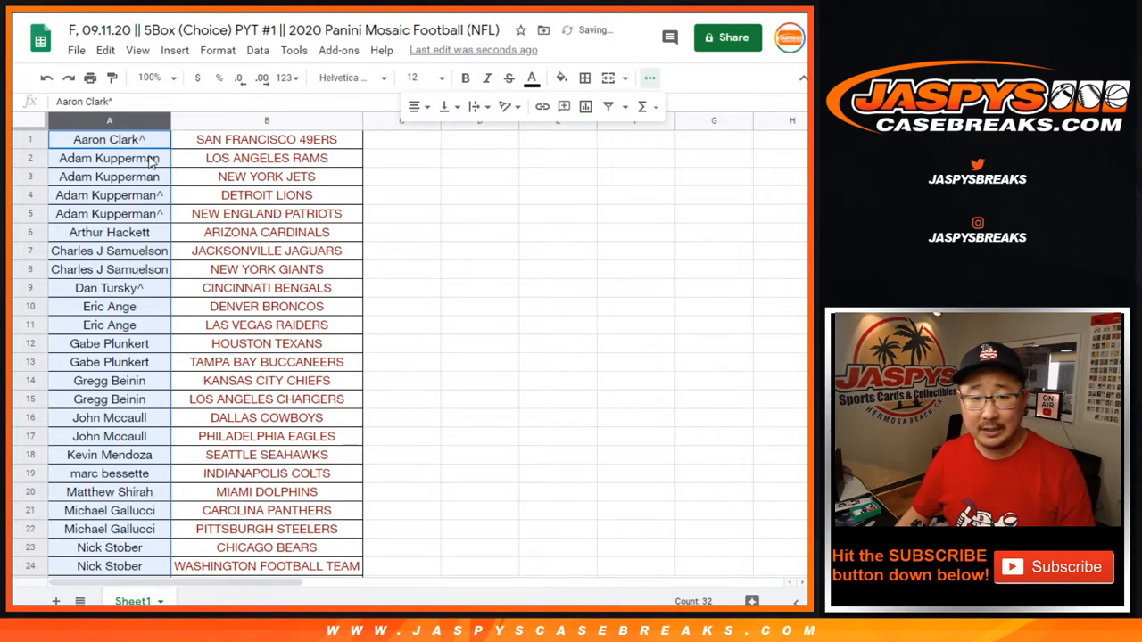
pyautogui.click(109, 157)
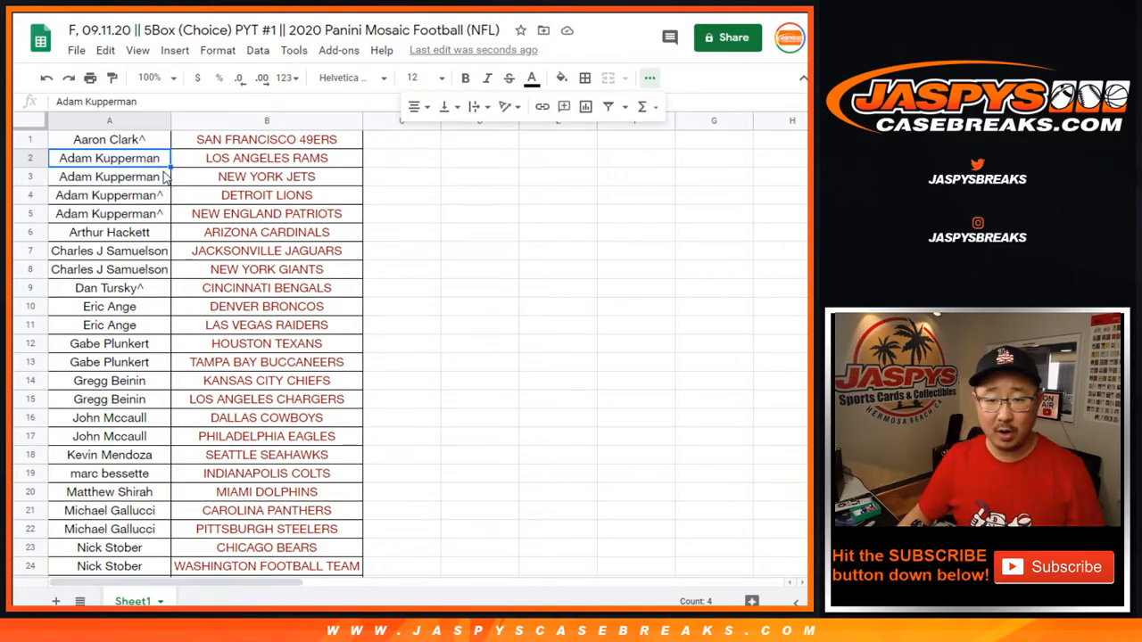
pyautogui.click(478, 139)
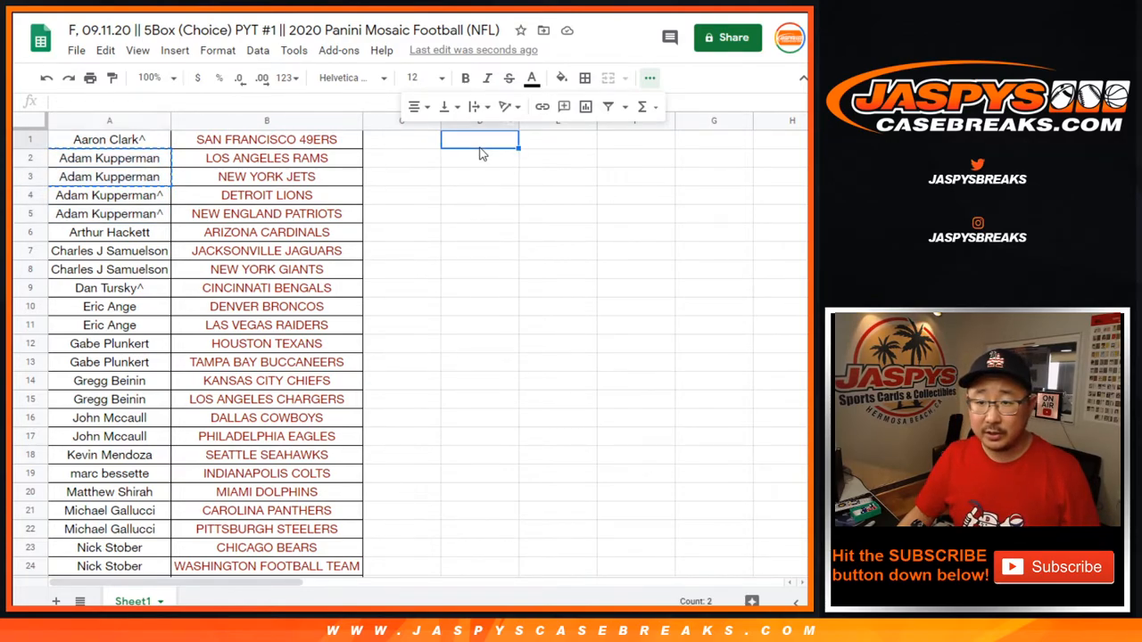
pyautogui.click(109, 232)
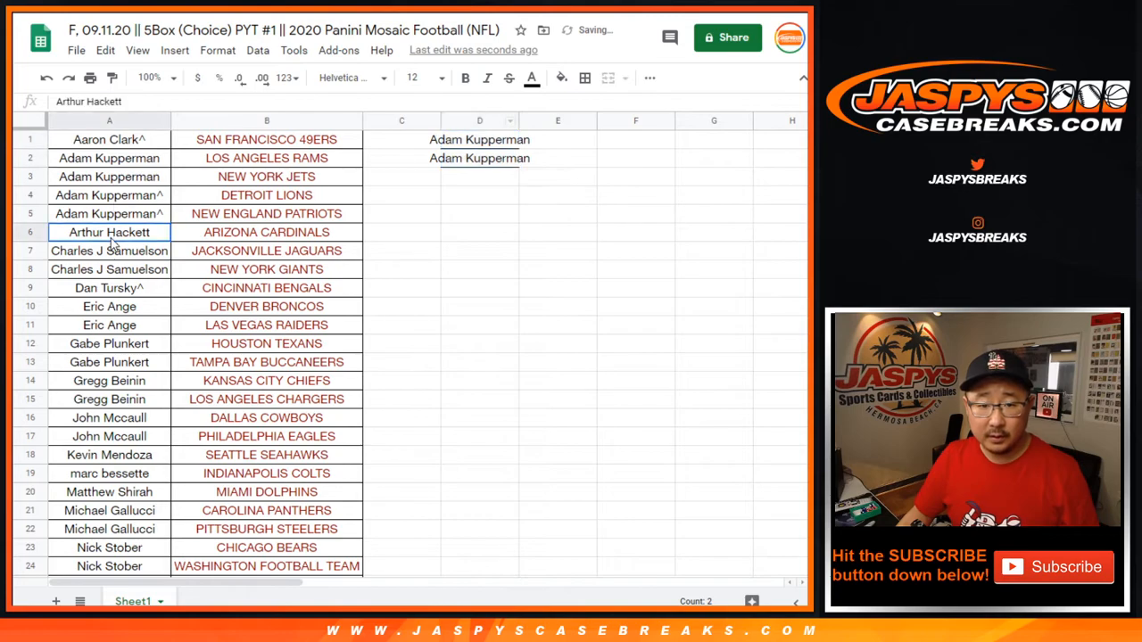
pyautogui.click(478, 157)
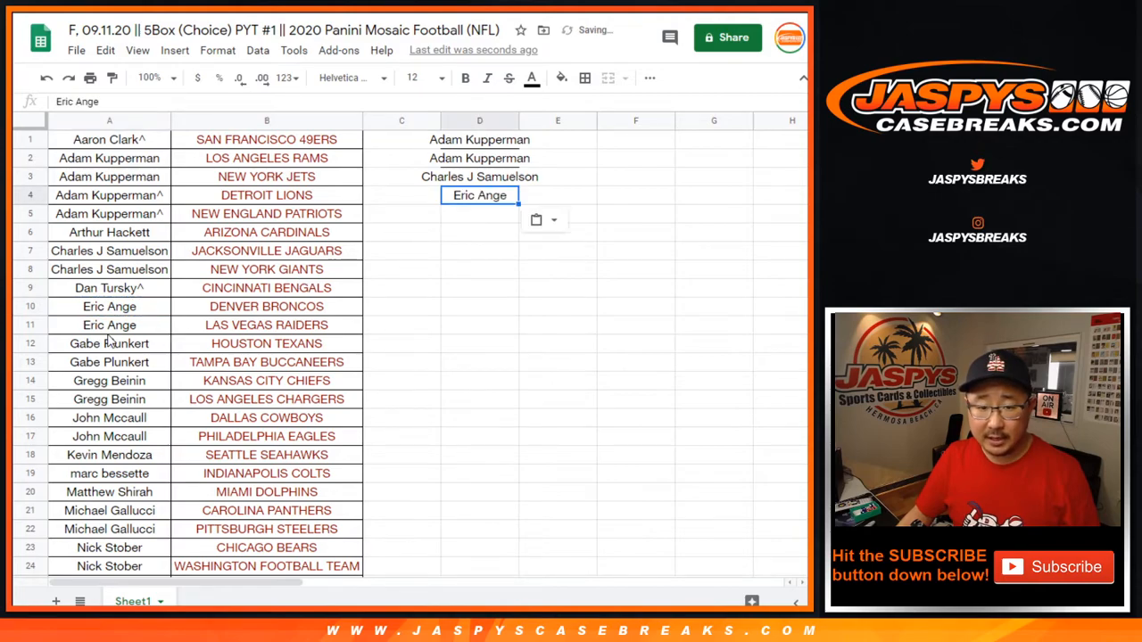
pyautogui.write('Gabe Plunkert')
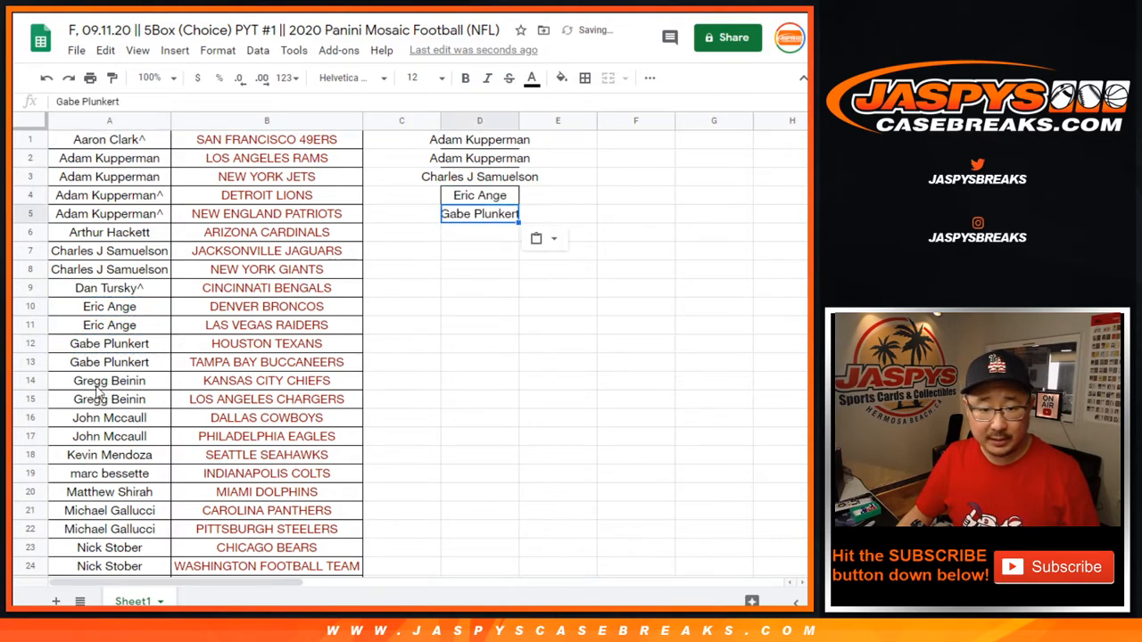
pyautogui.write('Gregg Beinin')
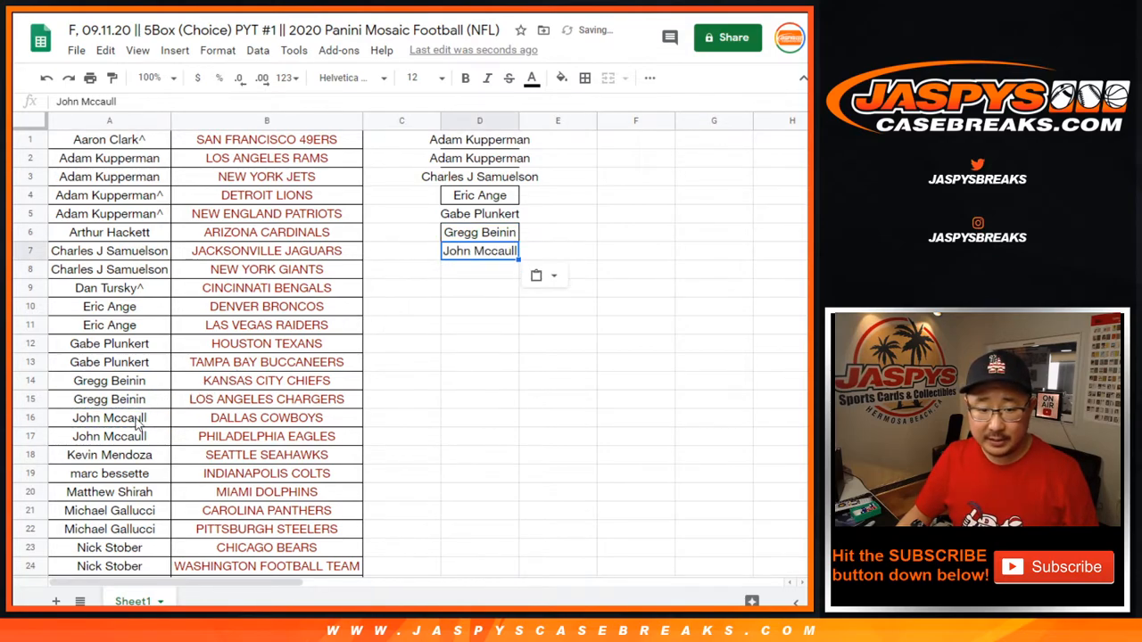
pyautogui.click(109, 493)
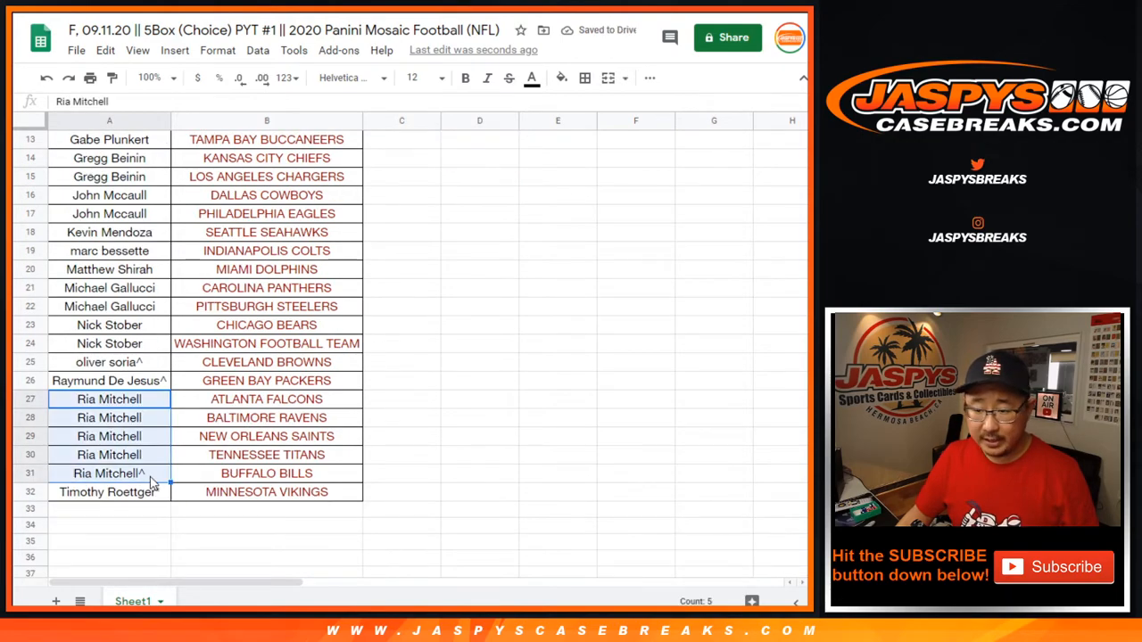
pyautogui.click(108, 418)
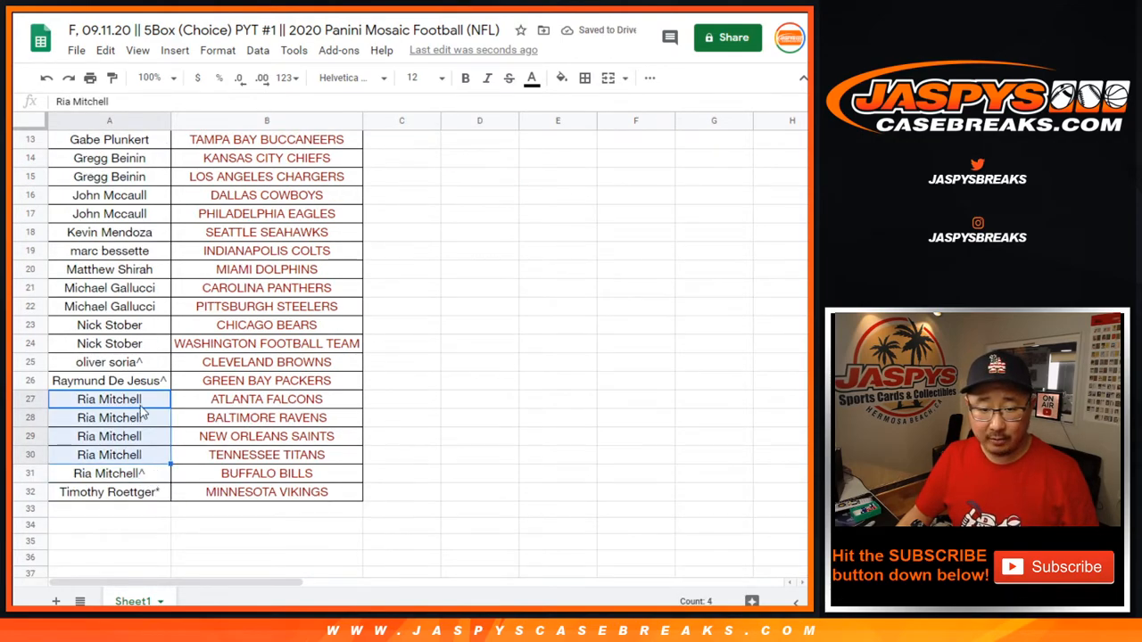
pyautogui.scroll(3)
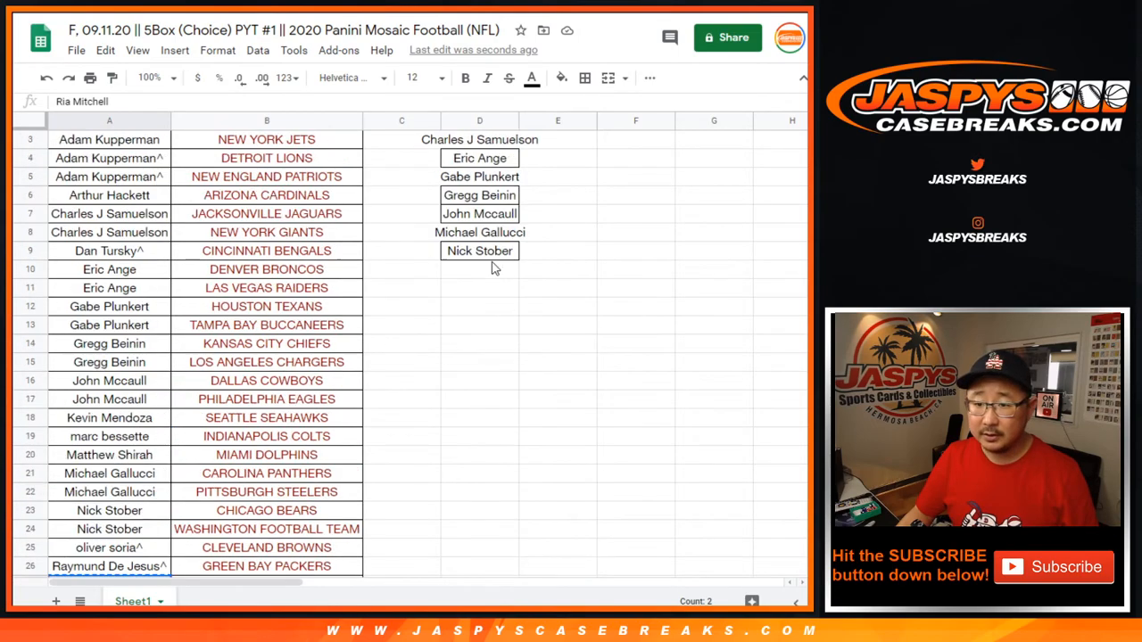
pyautogui.scroll(-3)
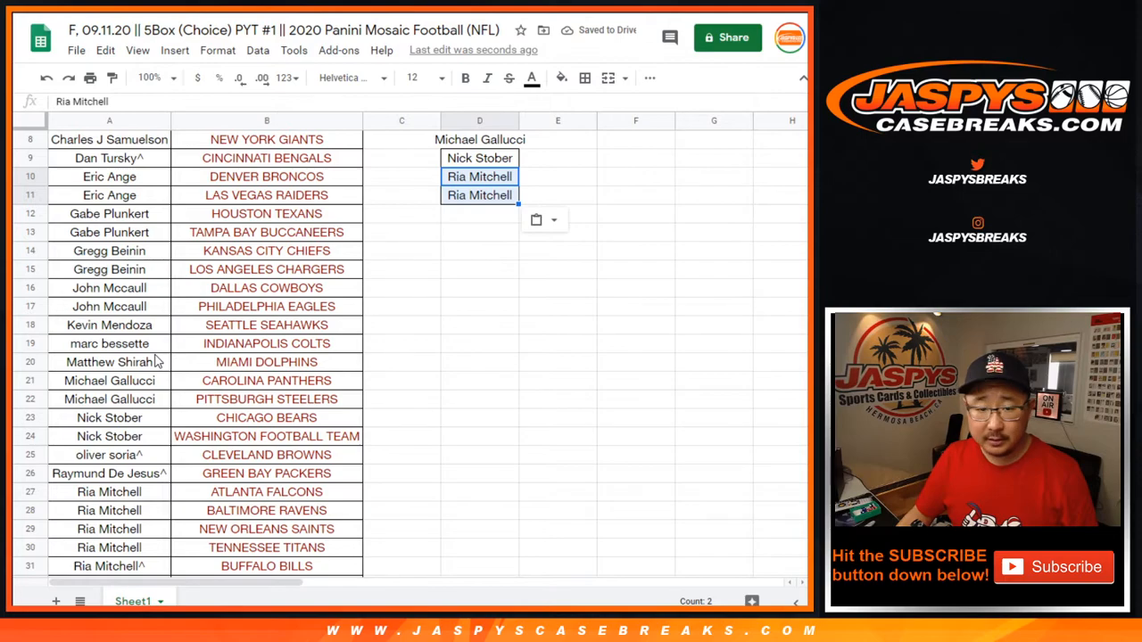
pyautogui.scroll(3)
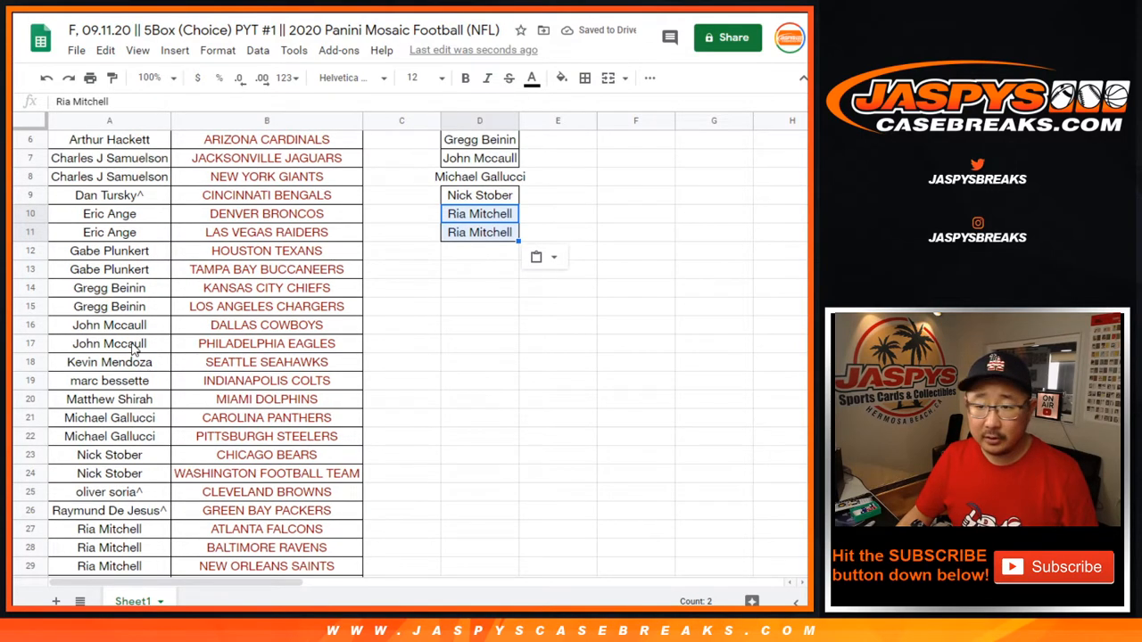
pyautogui.scroll(3)
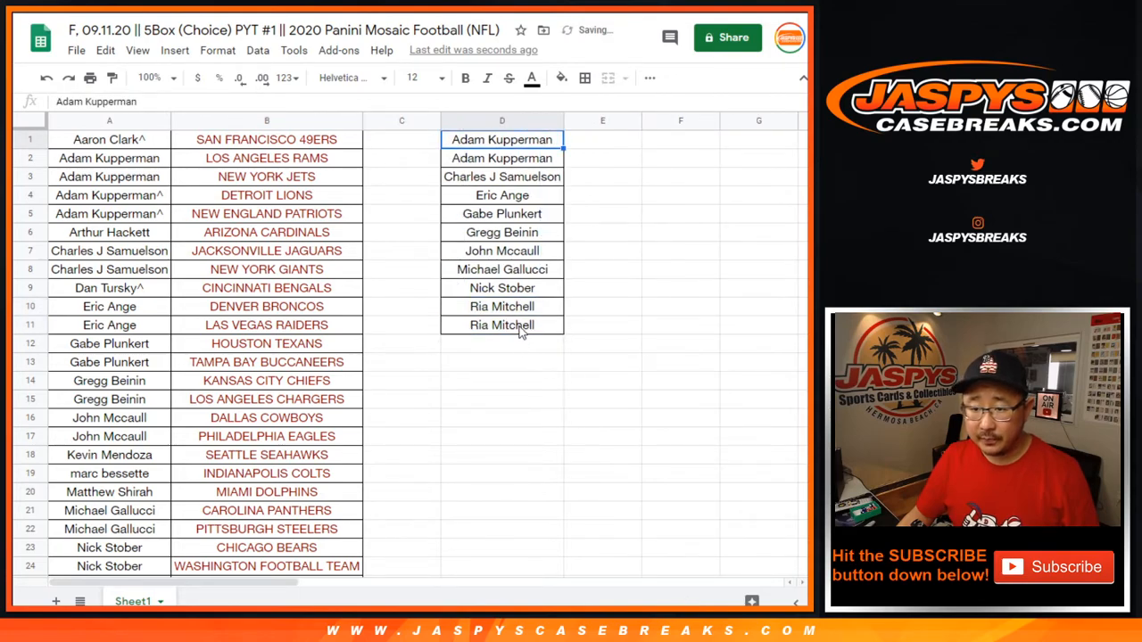
pyautogui.moveTo(502, 139); pyautogui.dragTo(502, 325)
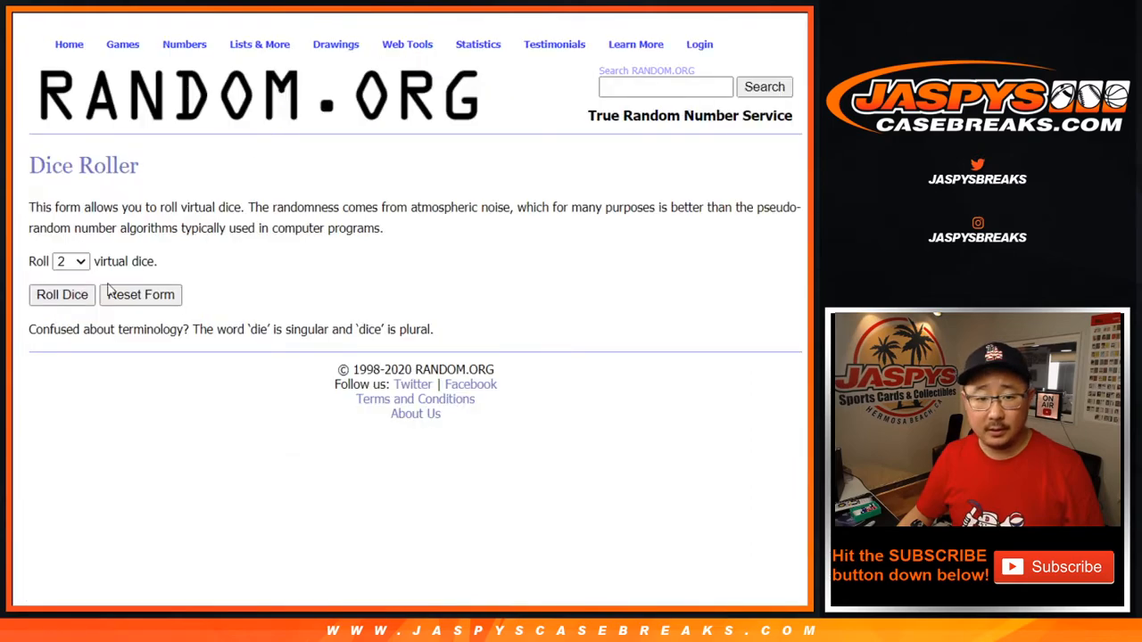
# - Paste the eleven entries into the List Randomizer and shuffle them four times
pyautogui.click(61, 294)
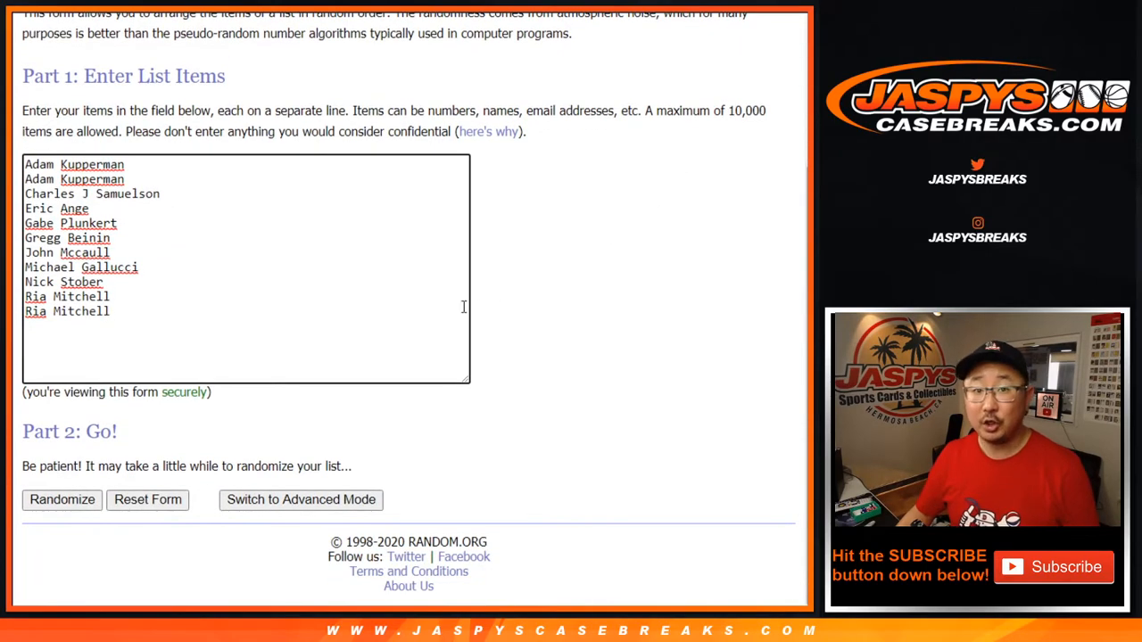
pyautogui.click(60, 500)
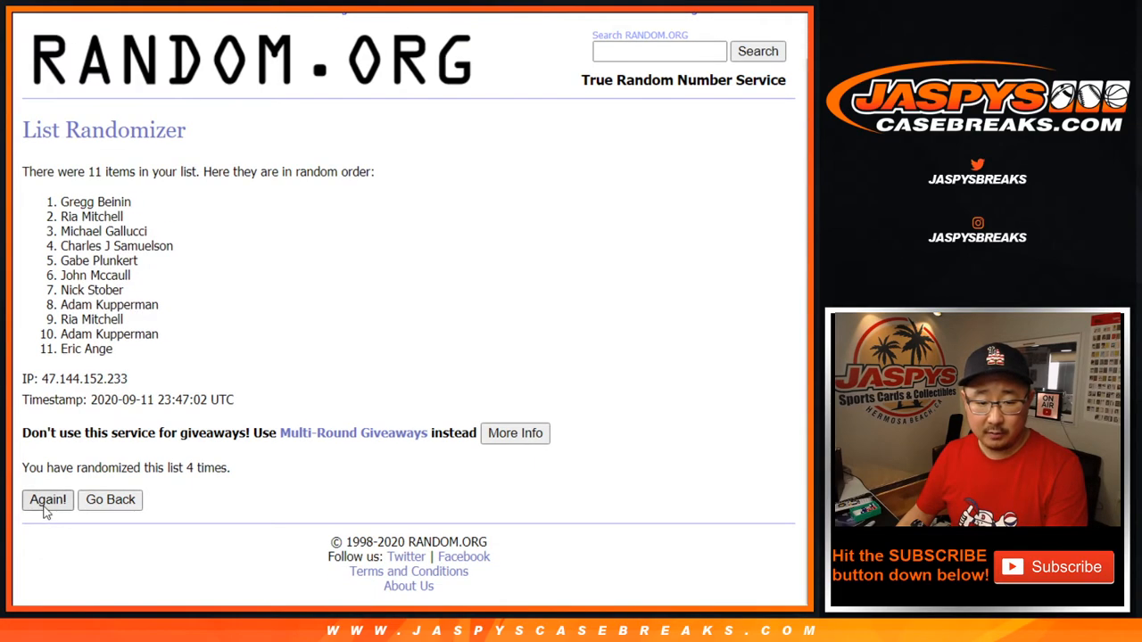
pyautogui.click(46, 499)
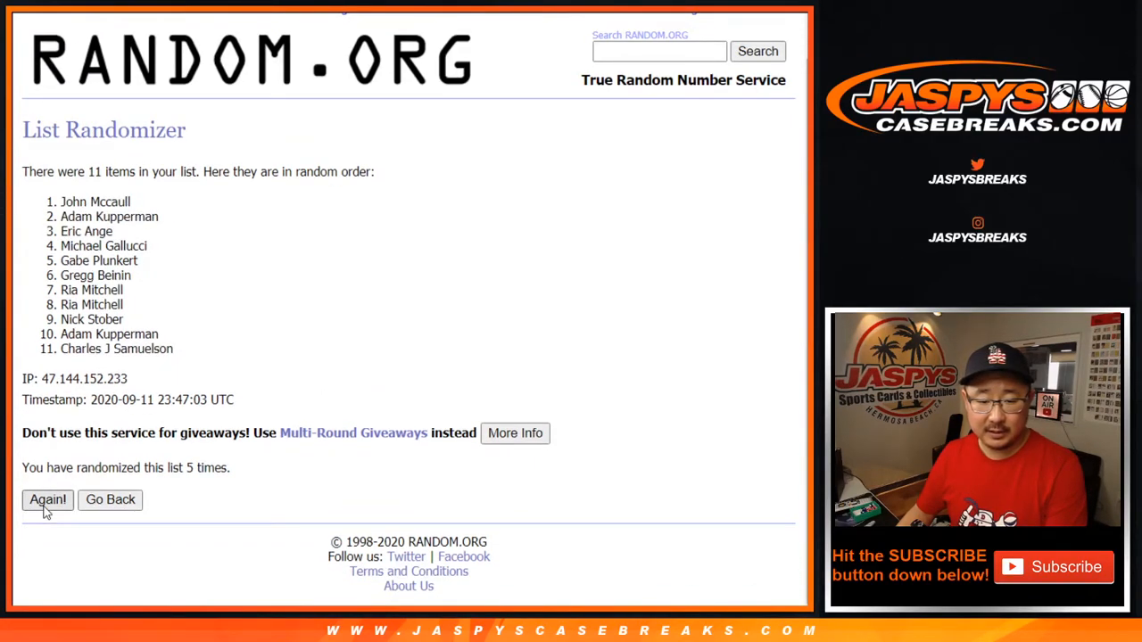
pyautogui.click(47, 499)
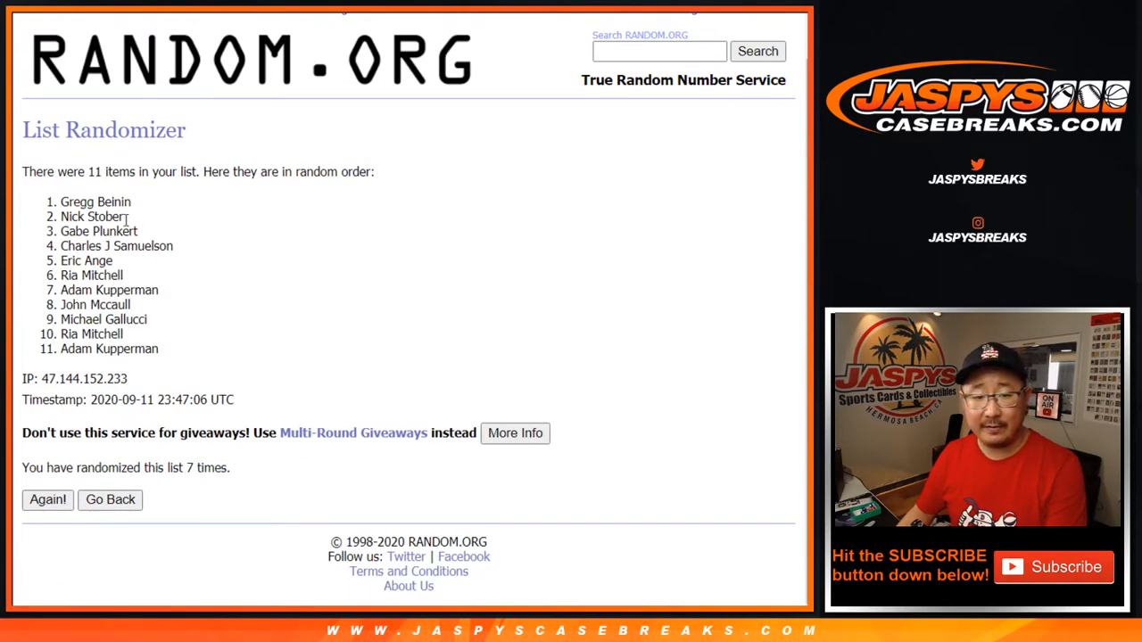
pyautogui.moveTo(60, 201); pyautogui.dragTo(139, 261)
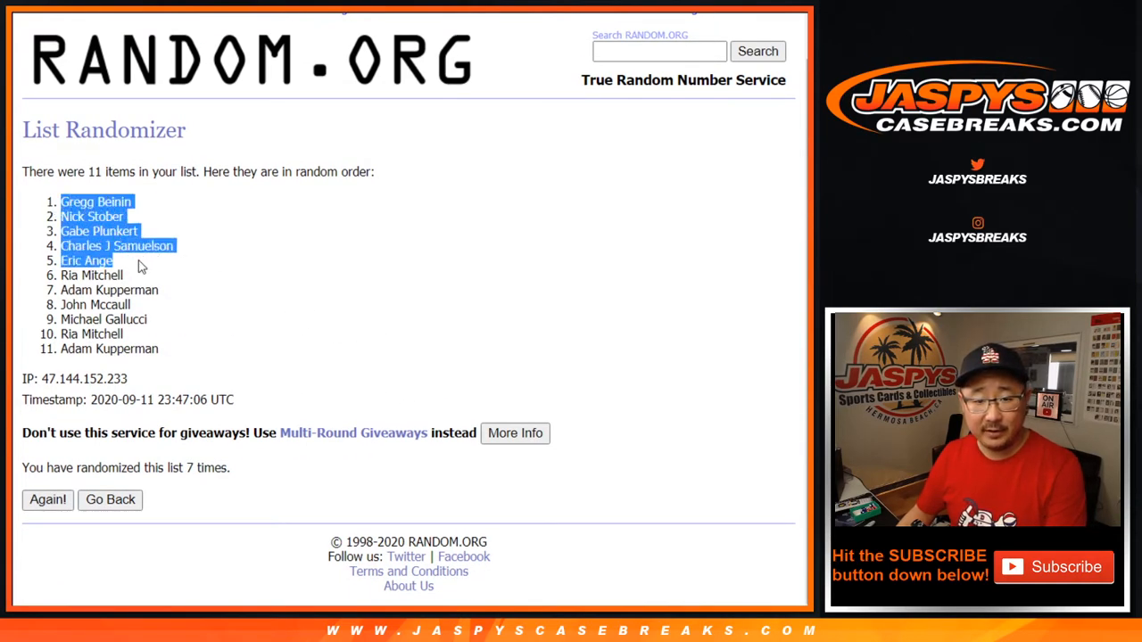
pyautogui.moveTo(236, 241)
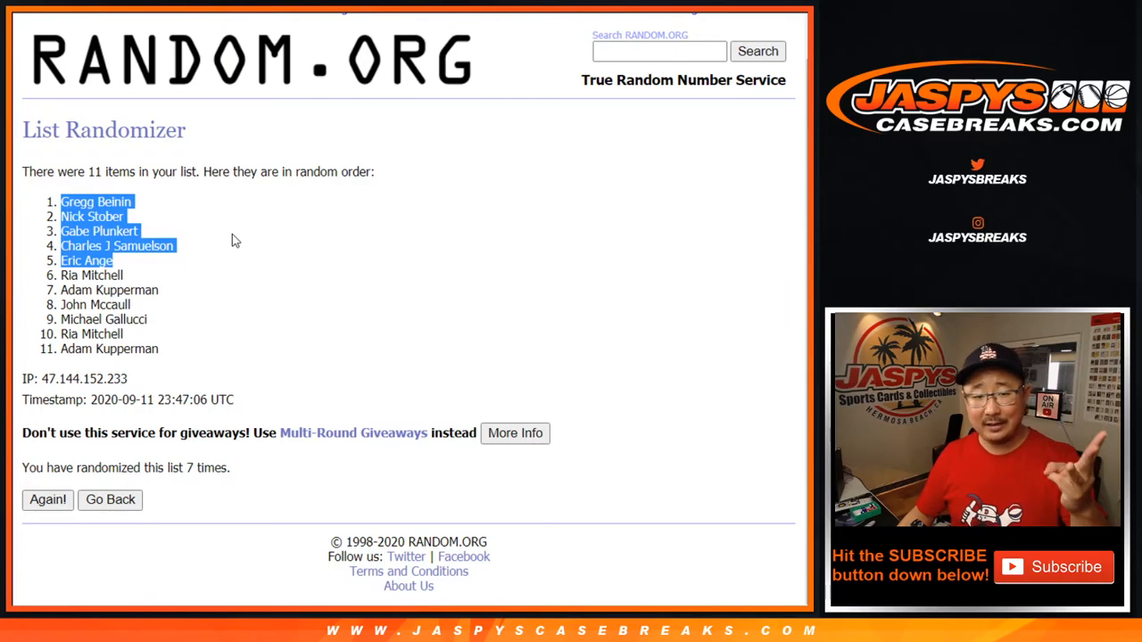